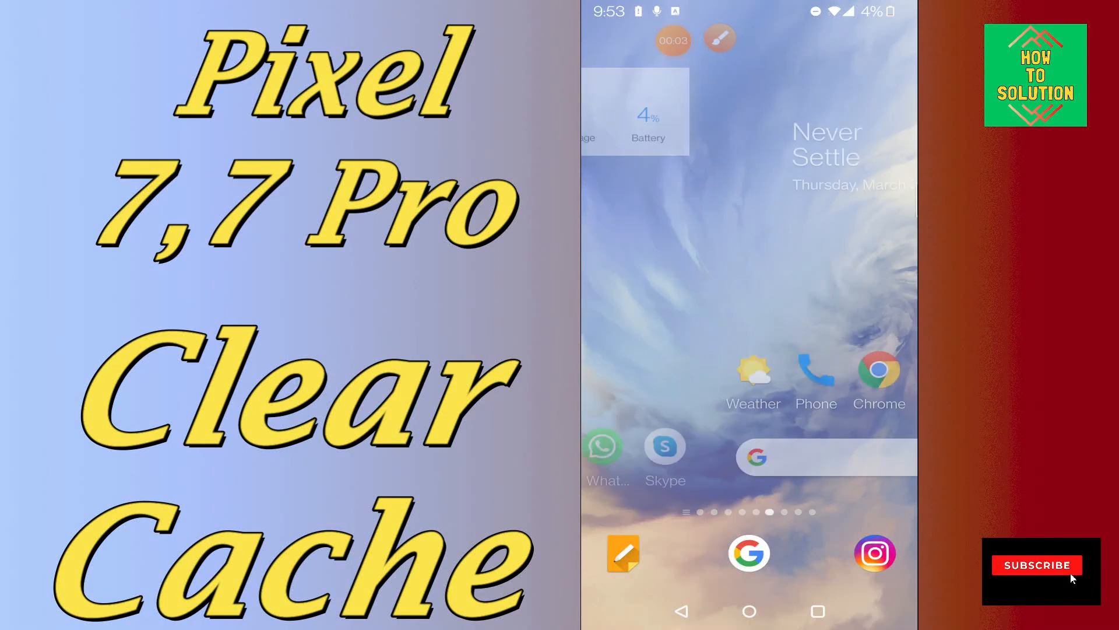
scroll(left, 3)
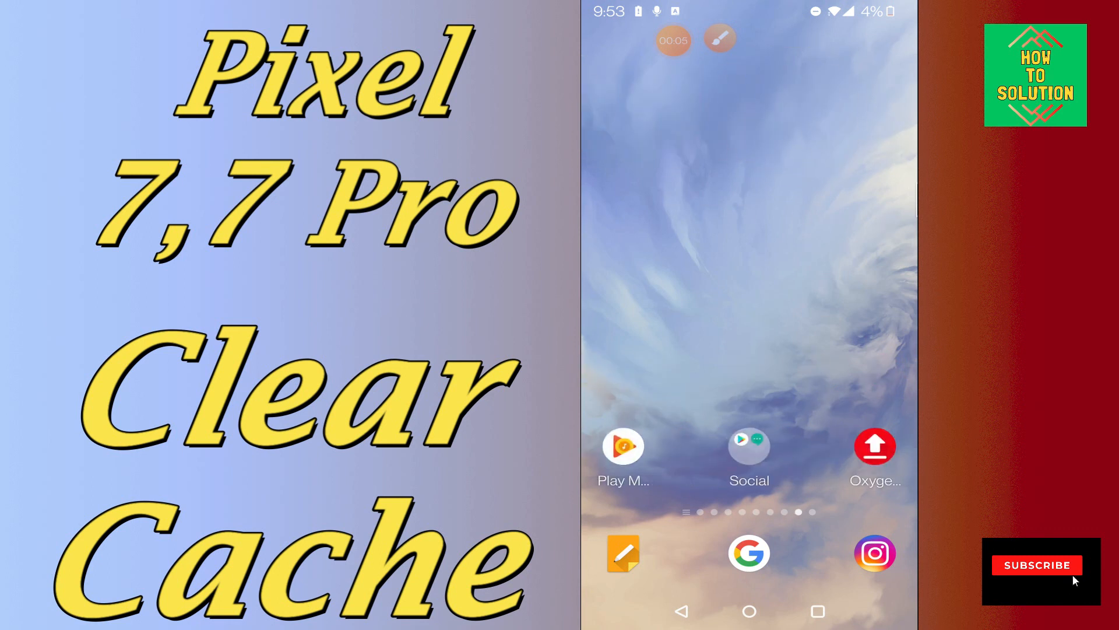
scroll(left, 3)
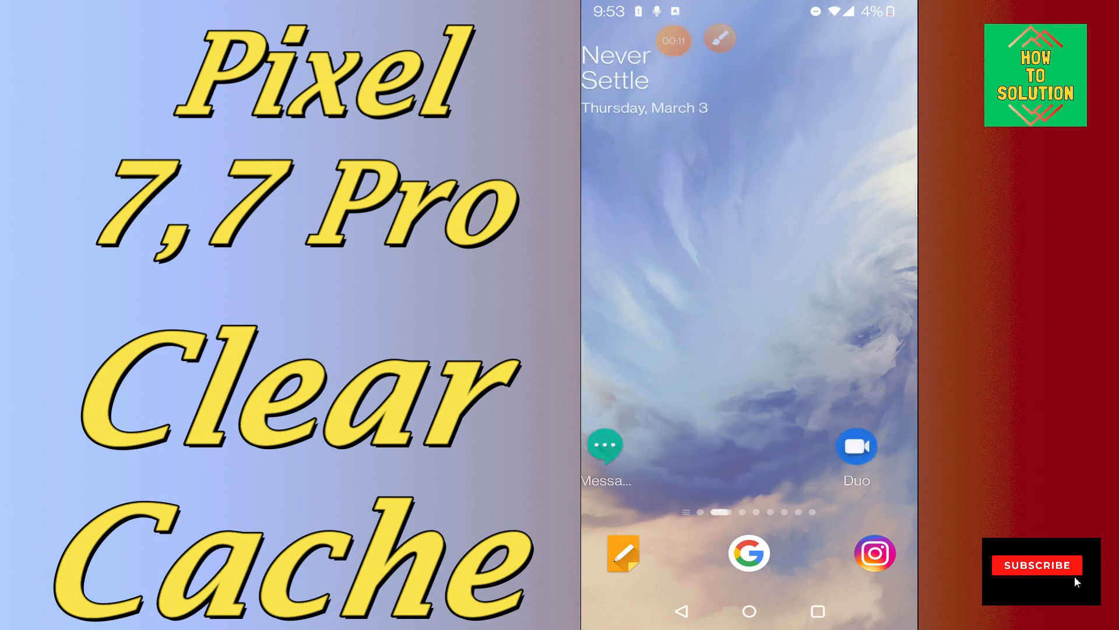
scroll(left, 3)
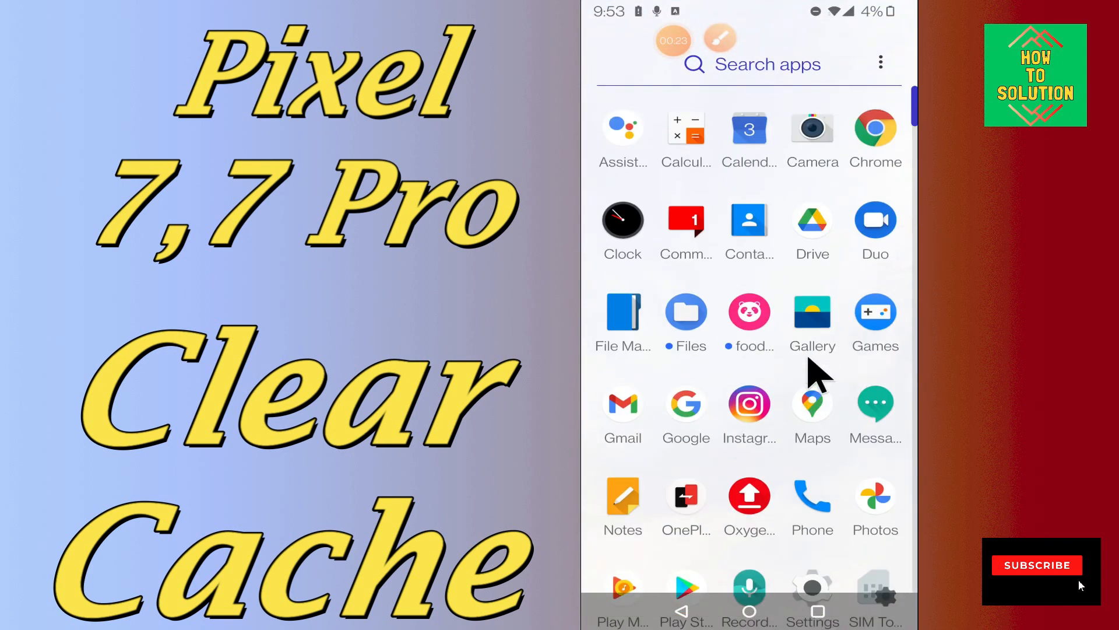
scroll(down, 3)
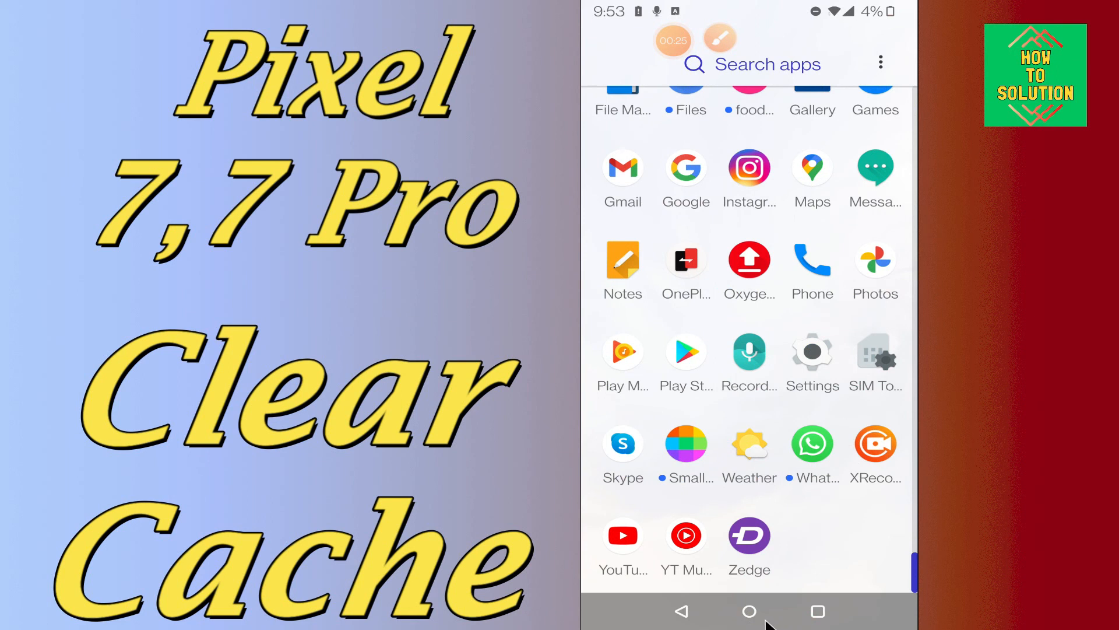